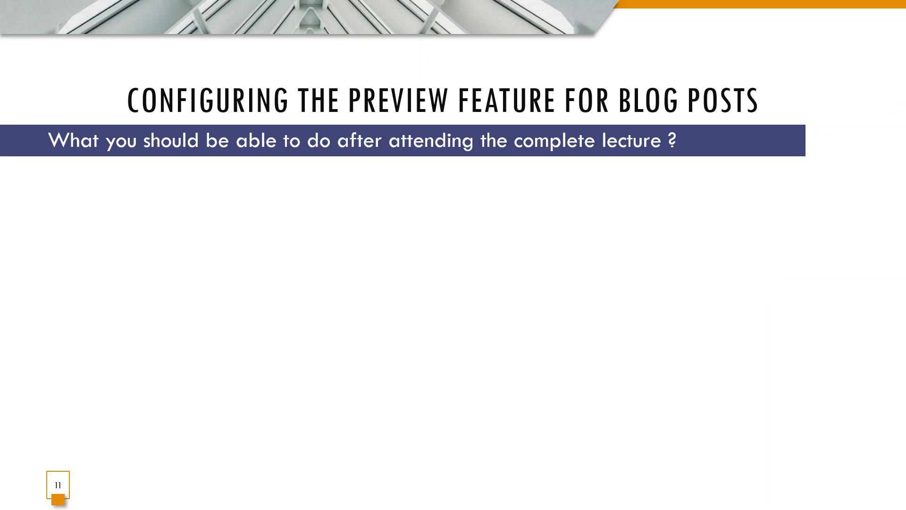
- Open the Blog Post content type definition from the Content Types list
{"action": "left_click", "coordinate": [714, 500]}
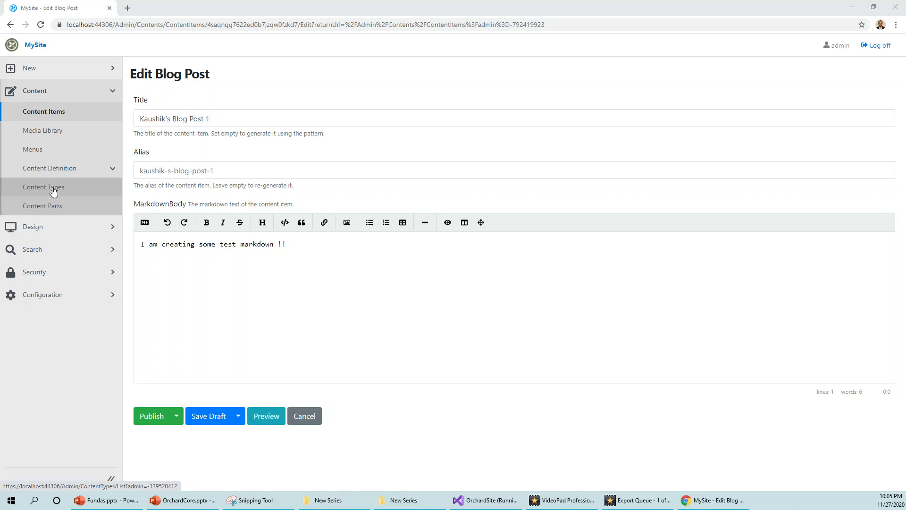
{"action": "left_click", "coordinate": [42, 187]}
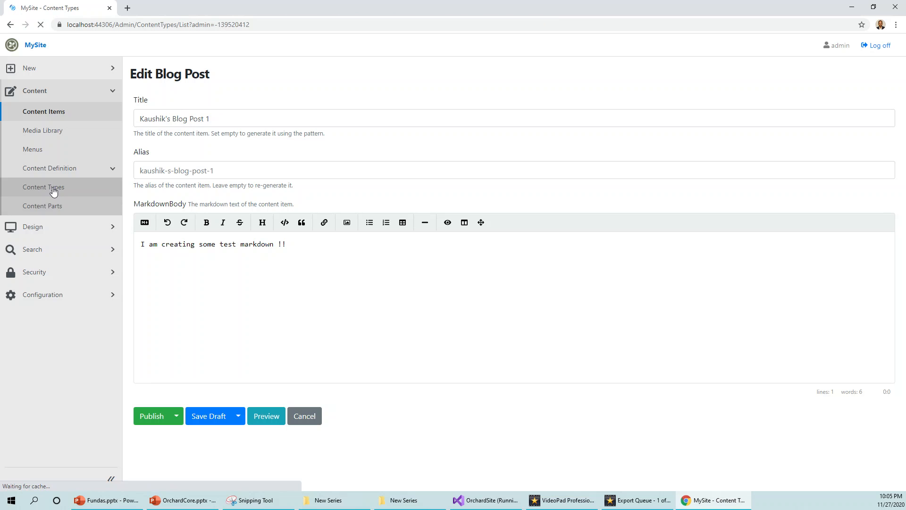
{"action": "left_click", "coordinate": [42, 187]}
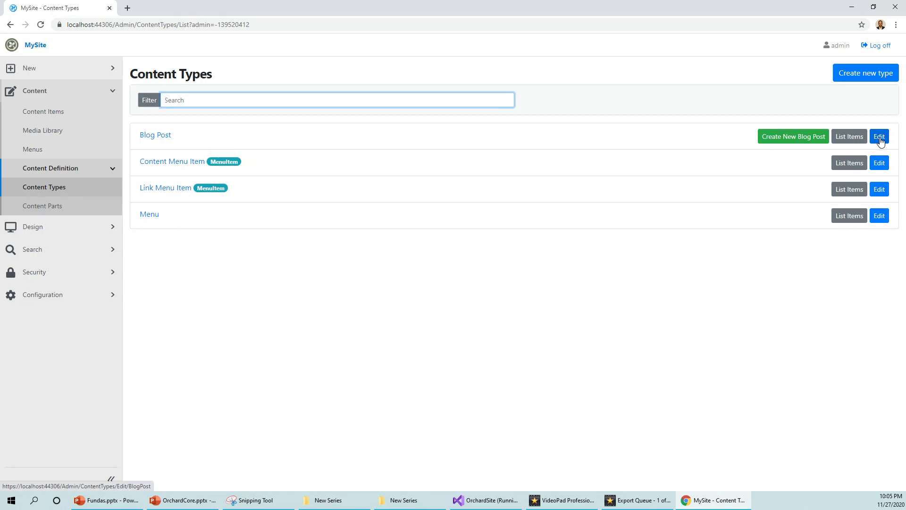
{"action": "left_click", "coordinate": [879, 137]}
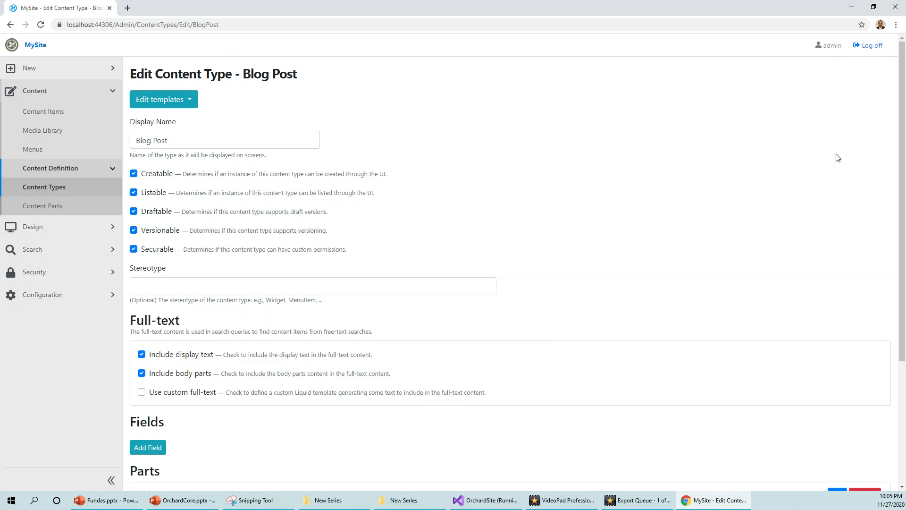
- Add the Preview part to the Blog Post content type
{"action": "scroll", "scroll_direction": "down", "scroll_amount": 3}
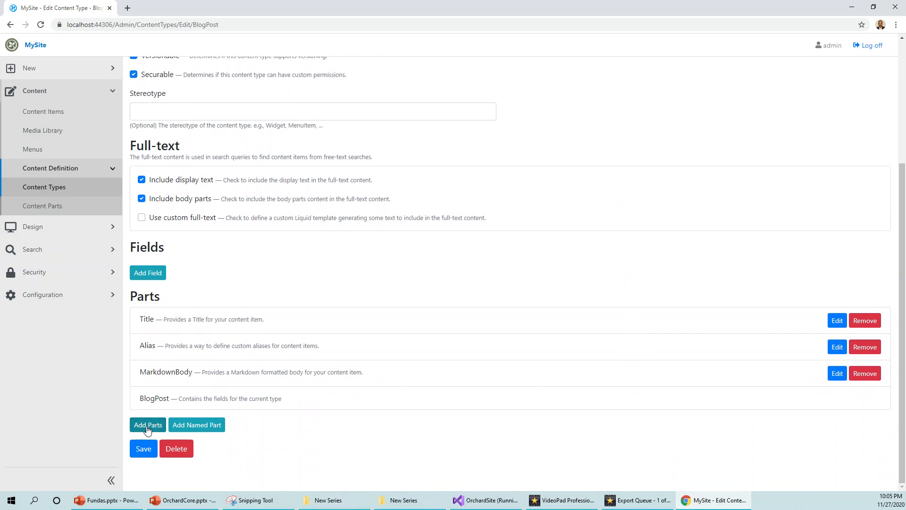
{"action": "left_click", "coordinate": [147, 424]}
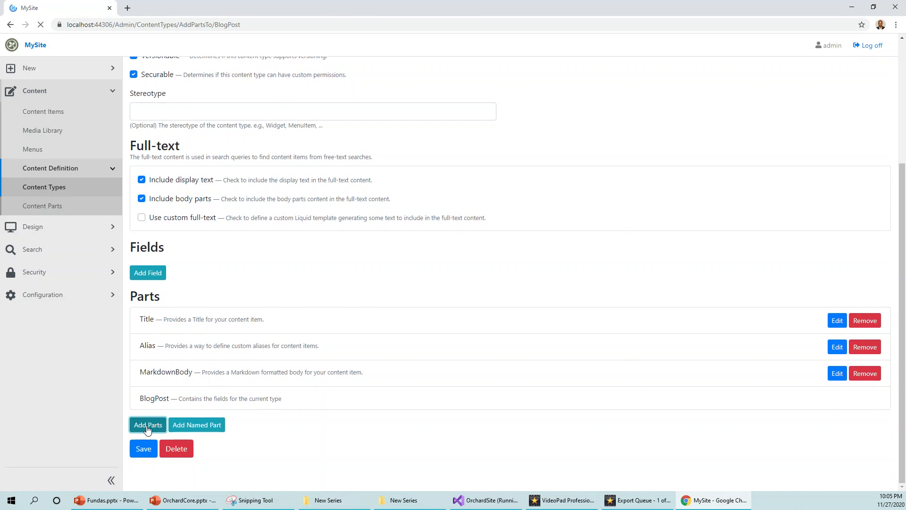
{"action": "left_click", "coordinate": [147, 425]}
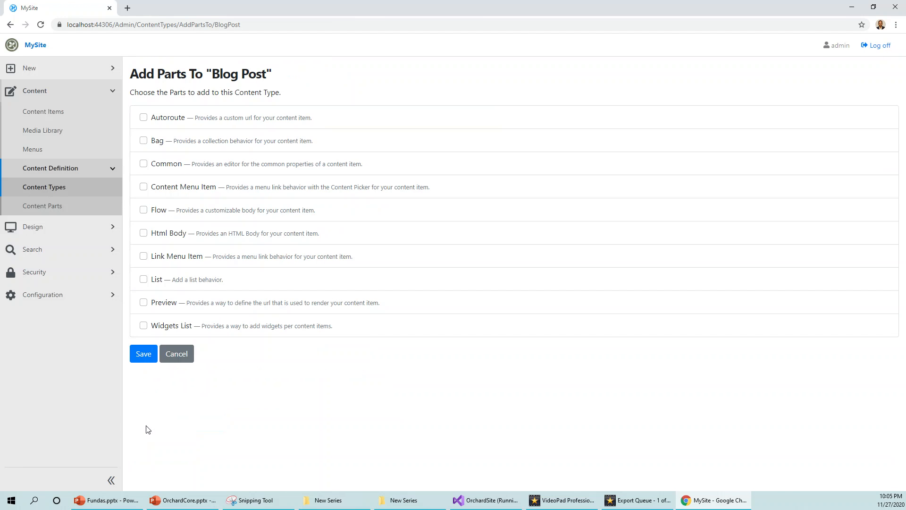
{"action": "mouse_move", "coordinate": [143, 307]}
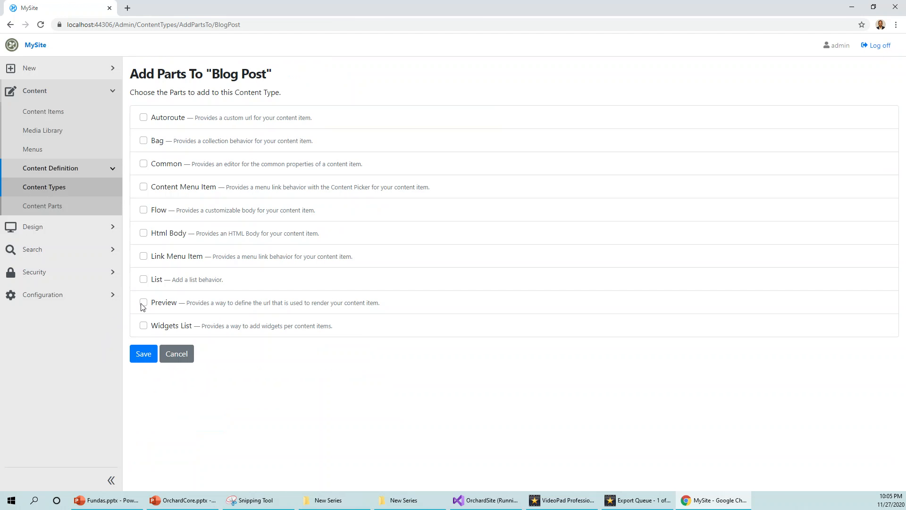
{"action": "left_click", "coordinate": [143, 302]}
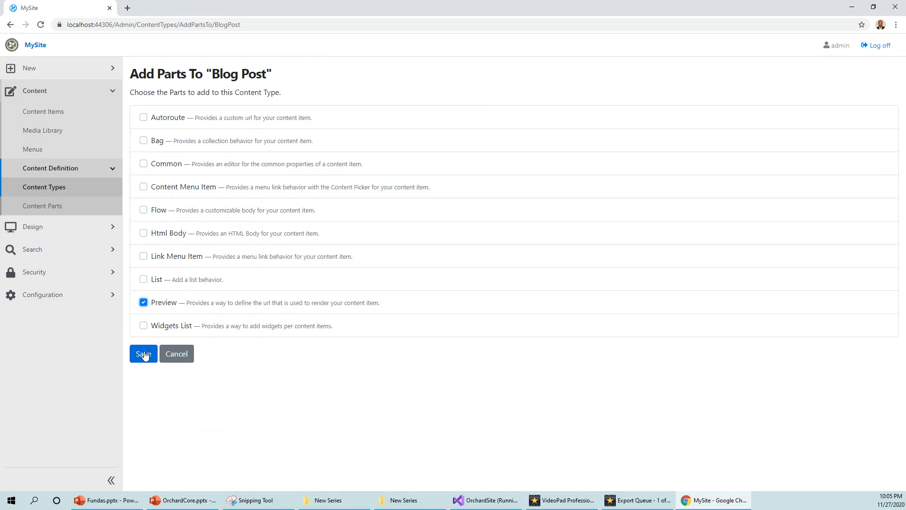
{"action": "left_click", "coordinate": [143, 354]}
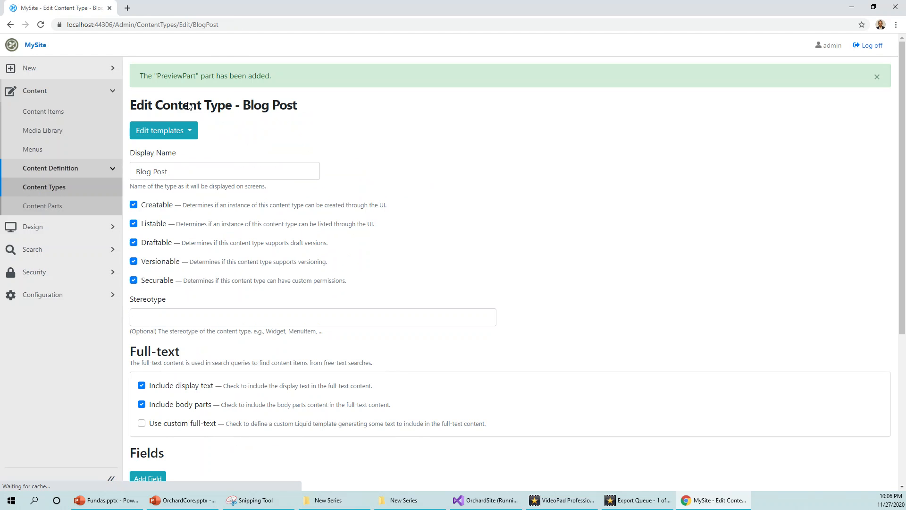
{"action": "scroll", "scroll_direction": "down", "scroll_amount": 3}
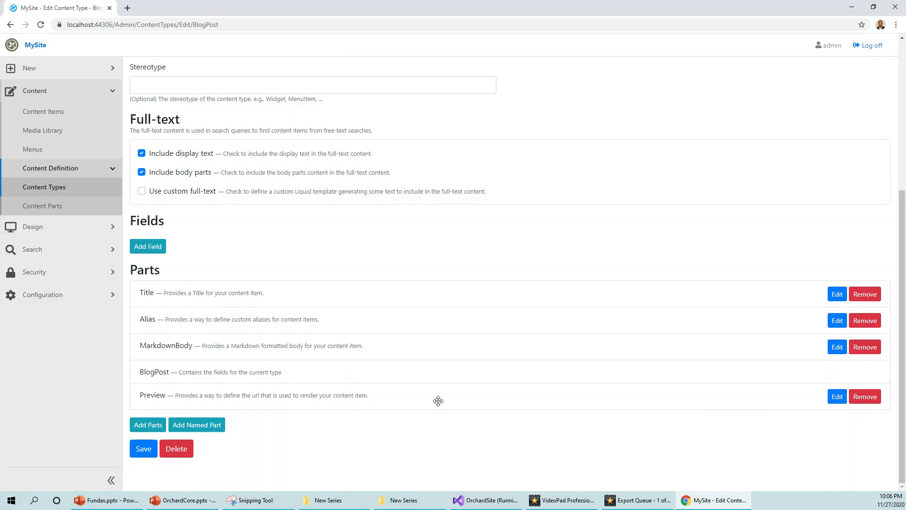
- Set the Preview part pattern to /blogpost/{{ ContentItem.Content.AliasPart.Alias }} and save
{"action": "left_click", "coordinate": [837, 396]}
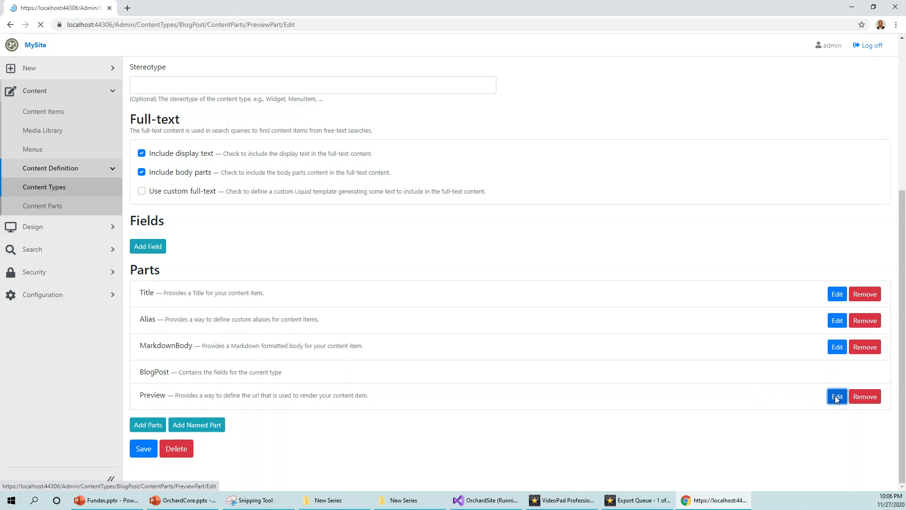
{"action": "left_click", "coordinate": [837, 396]}
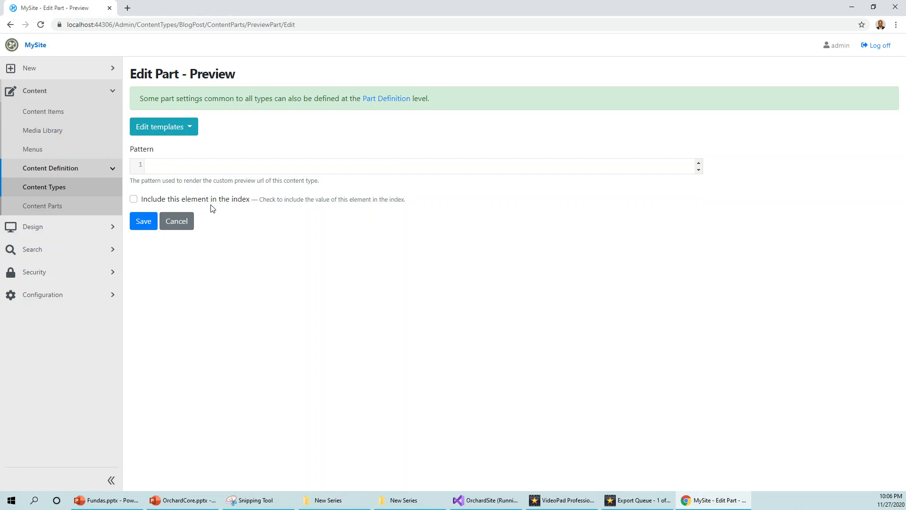
{"action": "type", "text": "/blogpost/{{ ContentItem.Content.AliasPart.Alias }}"}
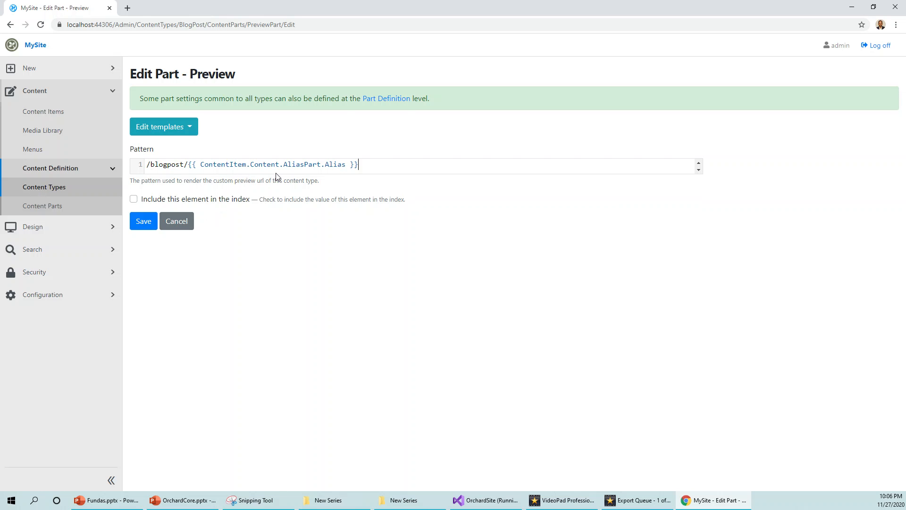
{"action": "mouse_move", "coordinate": [275, 224]}
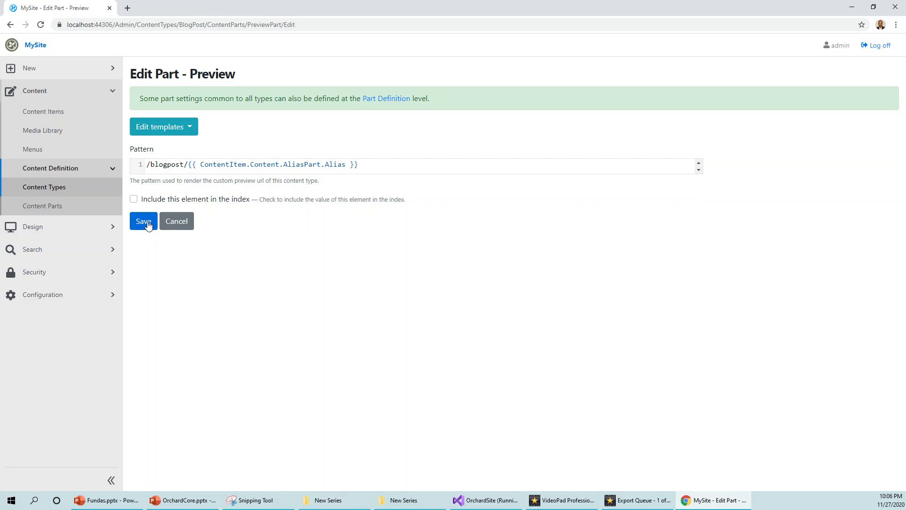
{"action": "left_click", "coordinate": [142, 221]}
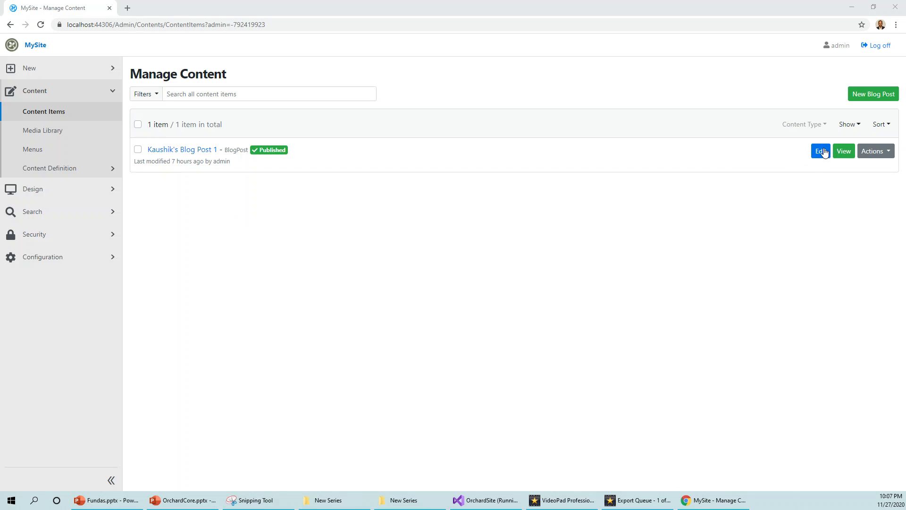
- Open Kaushik's Blog Post 1 for editing, view its live preview, then return to the editor
{"action": "left_click", "coordinate": [821, 151]}
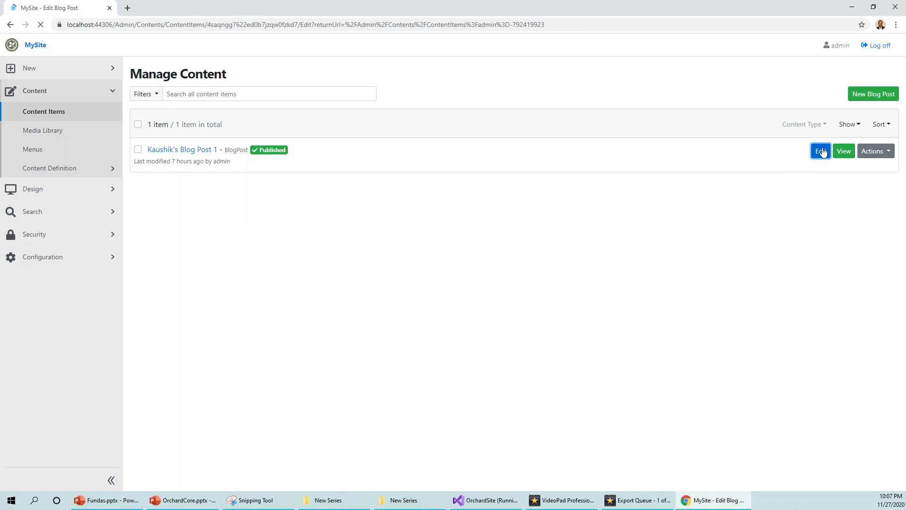
{"action": "left_click", "coordinate": [820, 151]}
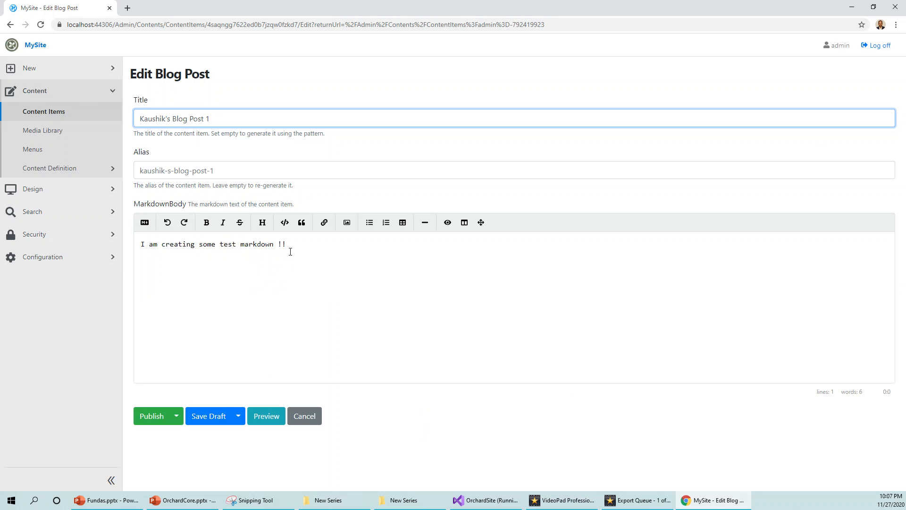
{"action": "mouse_move", "coordinate": [307, 245]}
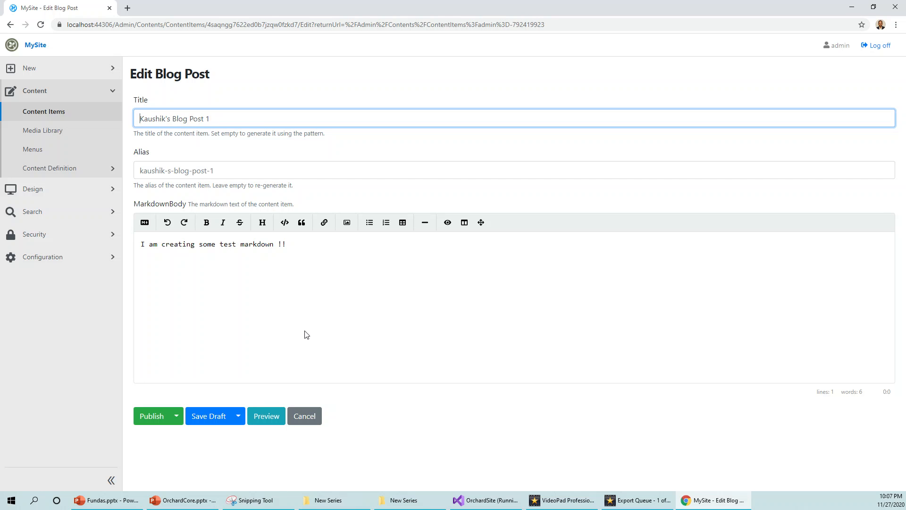
{"action": "mouse_move", "coordinate": [289, 312]}
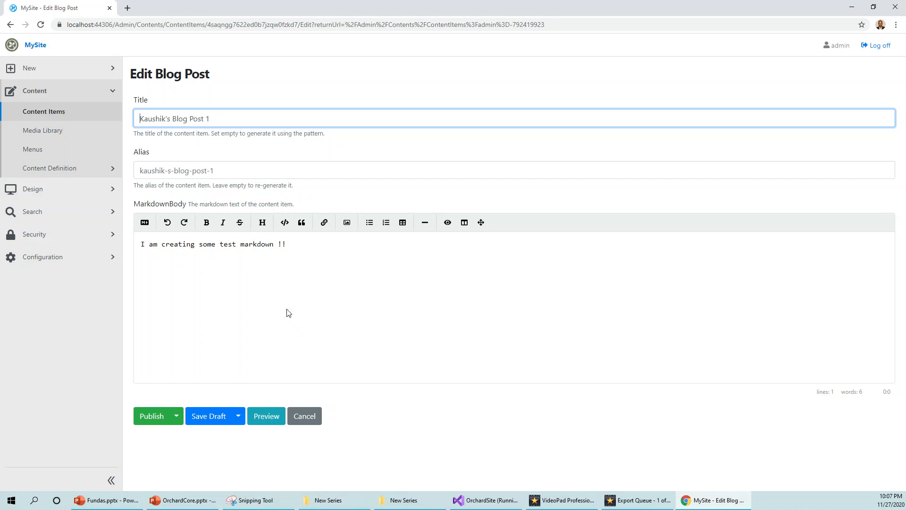
{"action": "mouse_move", "coordinate": [259, 188]}
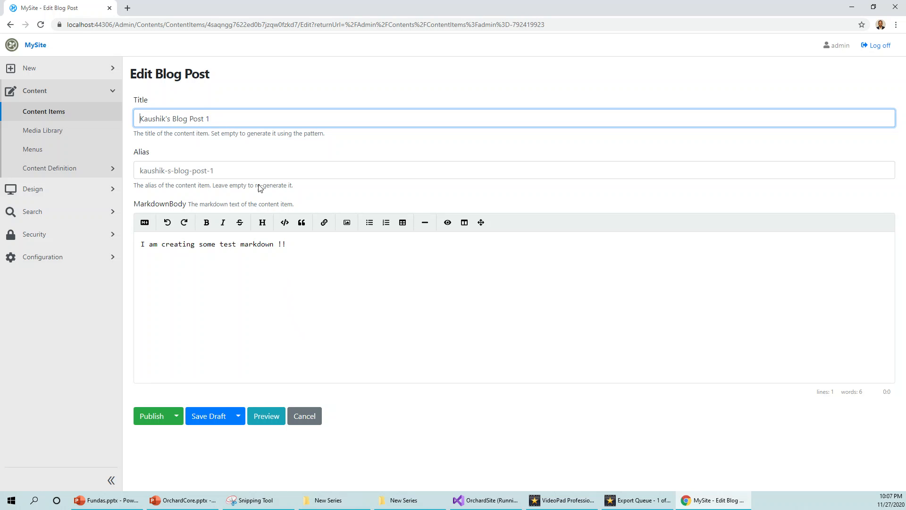
{"action": "mouse_move", "coordinate": [272, 268]}
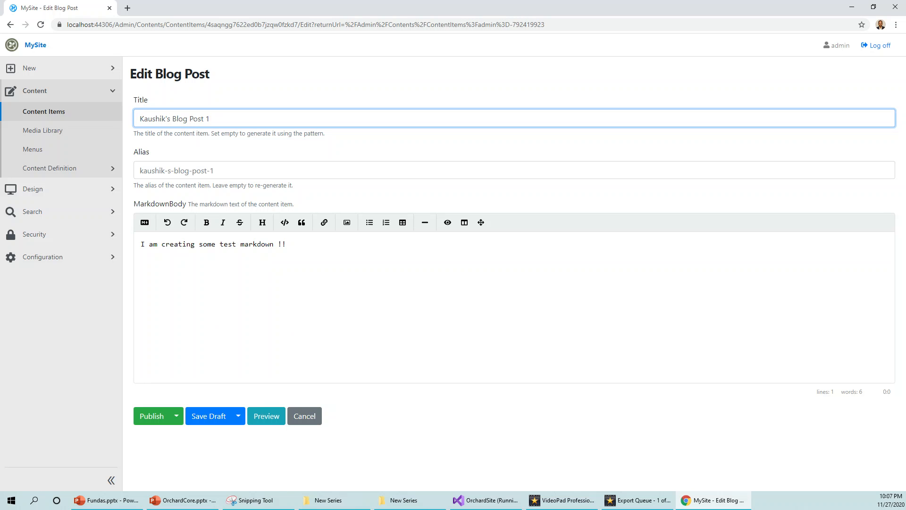
{"action": "mouse_move", "coordinate": [223, 279]}
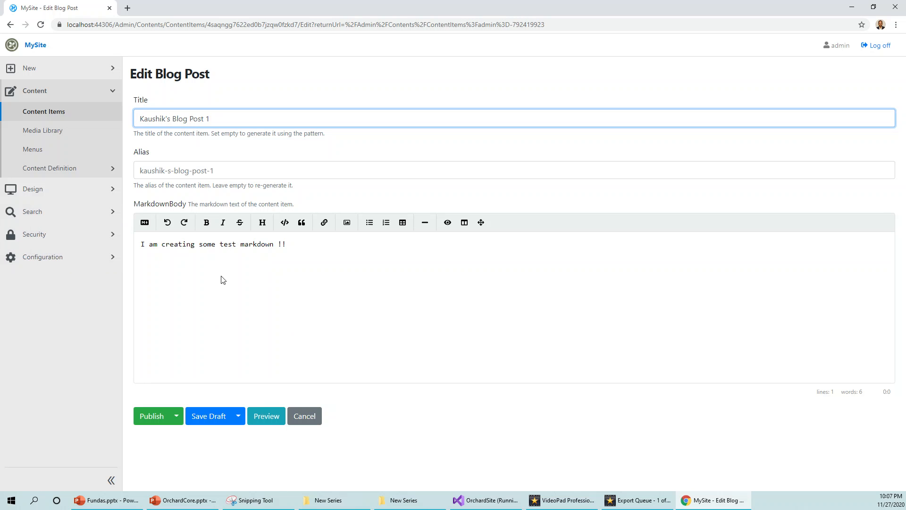
{"action": "left_click", "coordinate": [265, 415]}
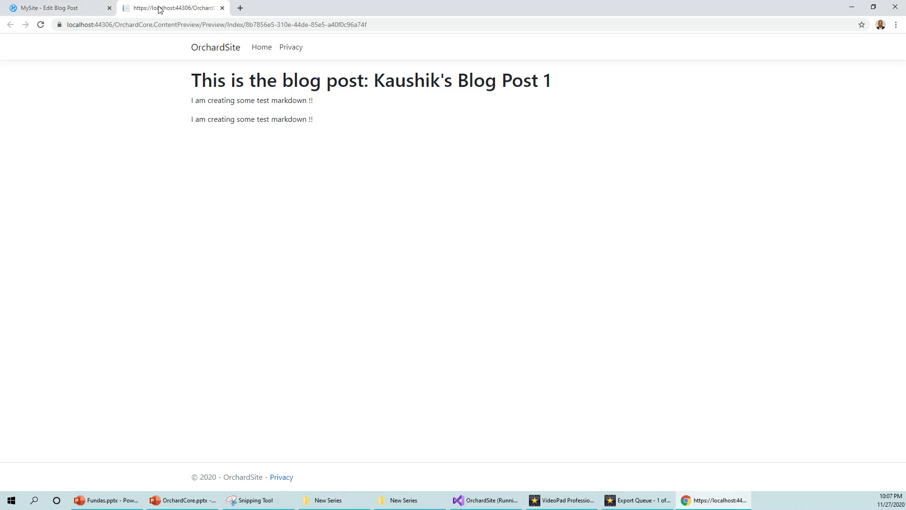
{"action": "left_click", "coordinate": [52, 7]}
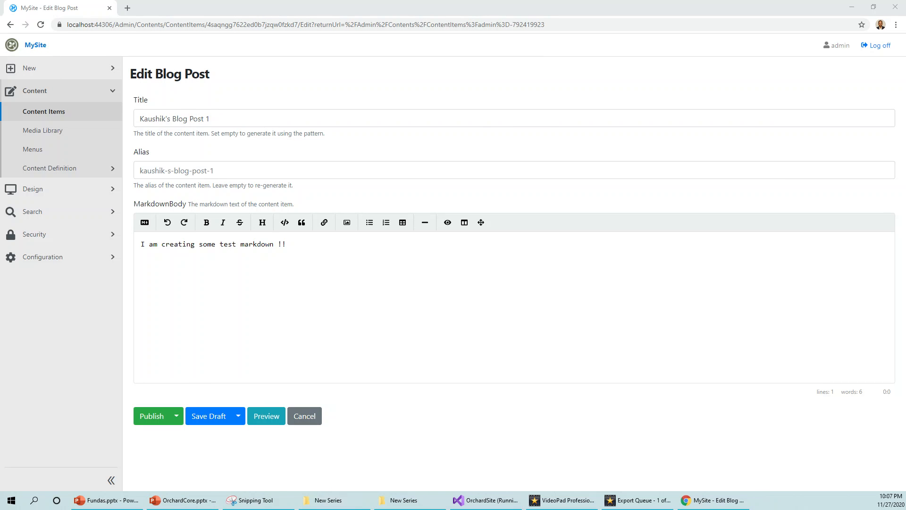
{"action": "mouse_move", "coordinate": [244, 319]}
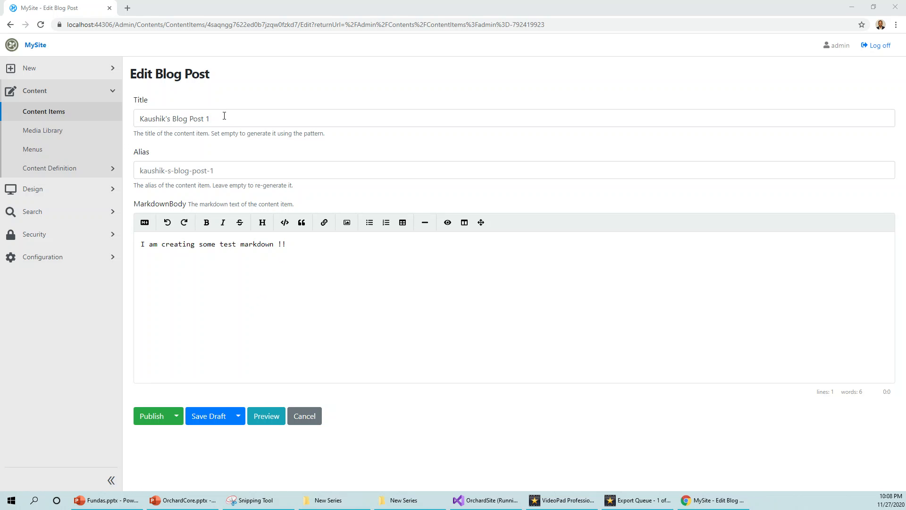
- Append ' Changed' to the end of the blog post title
{"action": "left_click", "coordinate": [224, 118]}
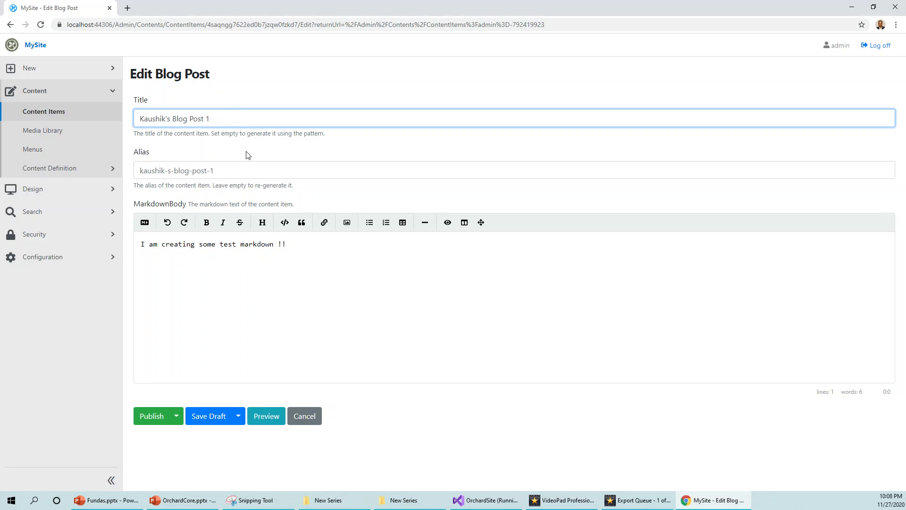
{"action": "mouse_move", "coordinate": [260, 214]}
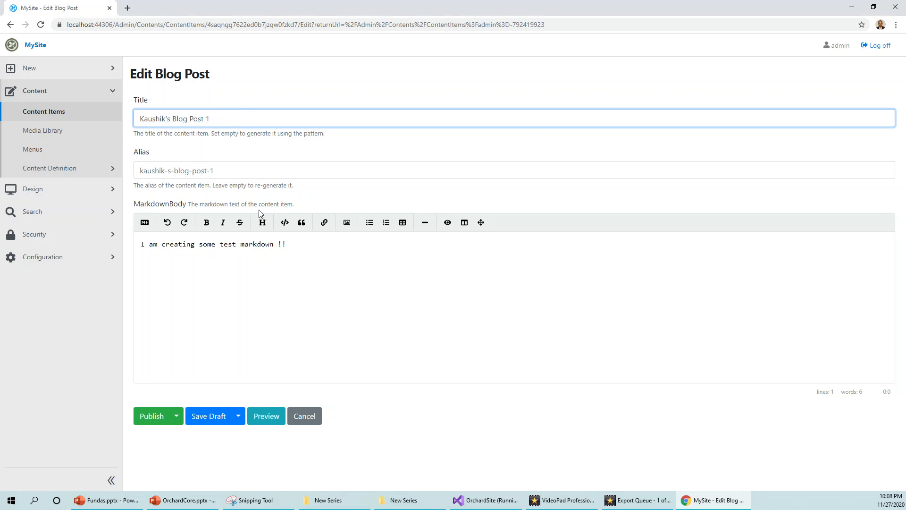
{"action": "type", "text": "C"}
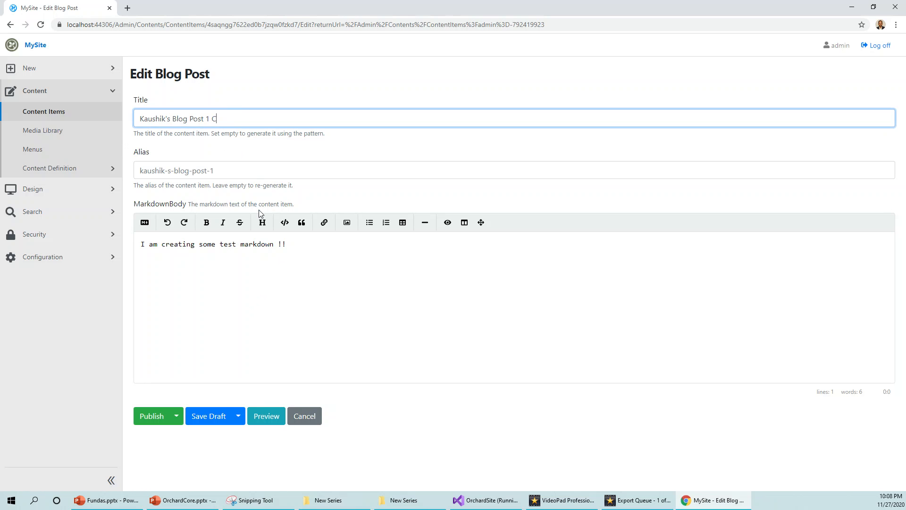
{"action": "type", "text": "ah"}
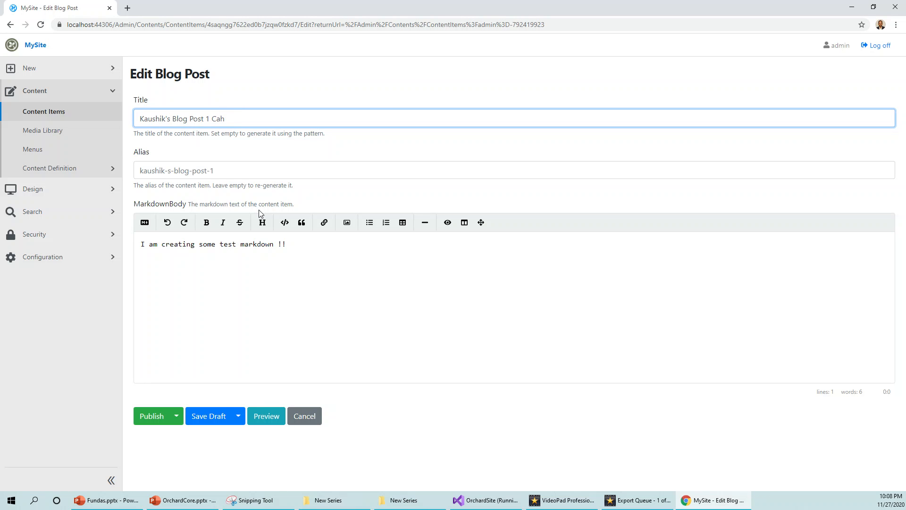
{"action": "type", "text": "Chan"}
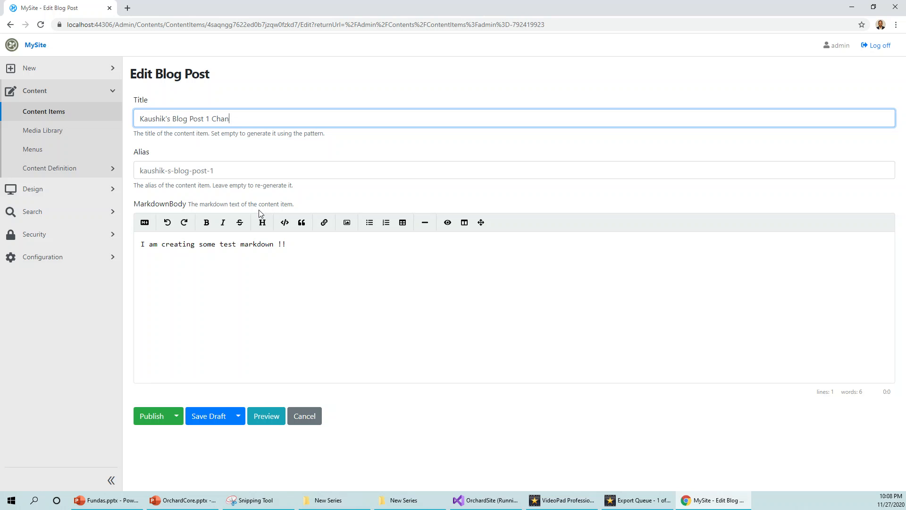
{"action": "type", "text": "ged"}
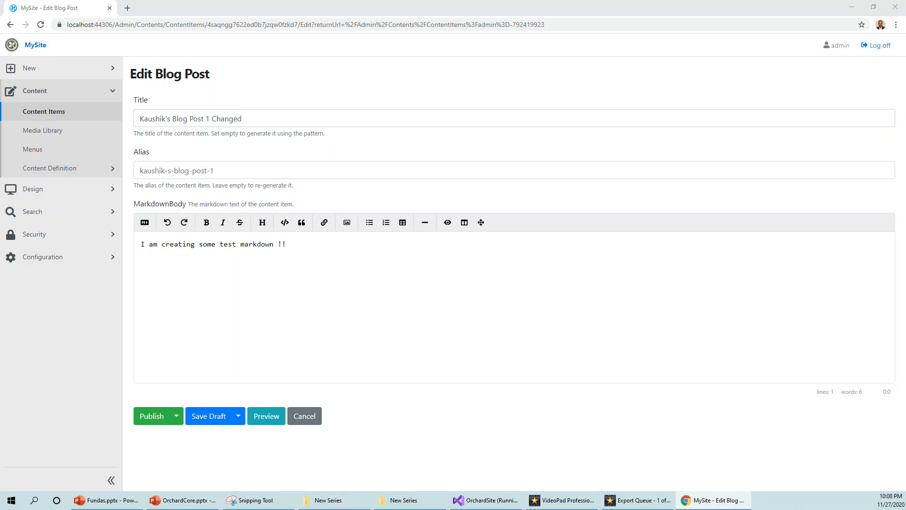
- Check the updated title in the live preview, then return to the markdown body's end
{"action": "left_click", "coordinate": [266, 415]}
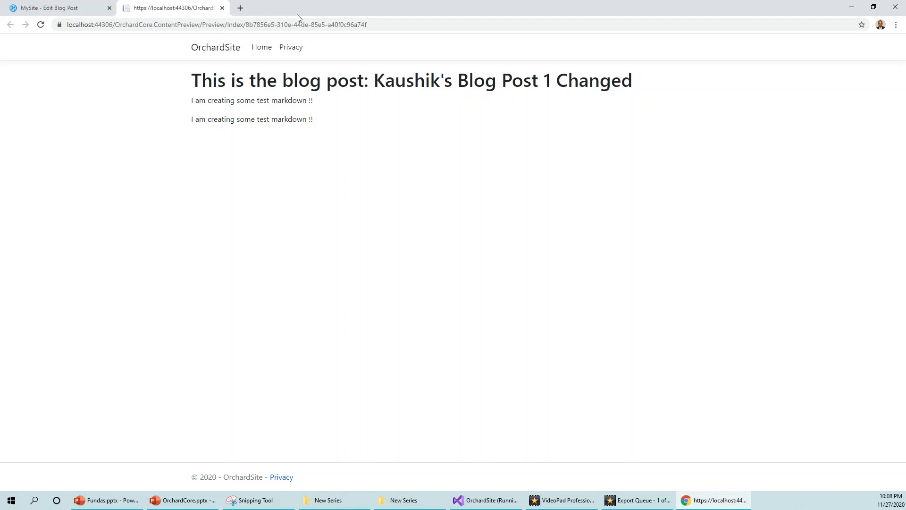
{"action": "mouse_move", "coordinate": [114, 105]}
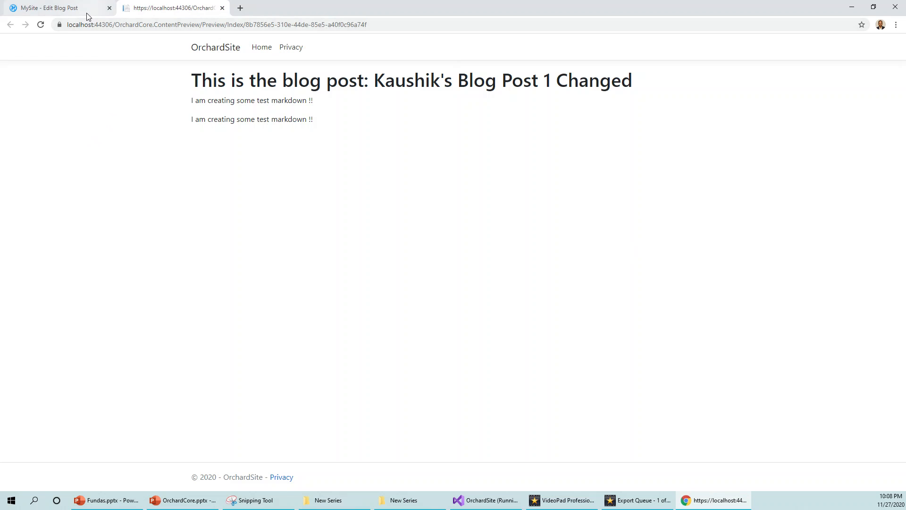
{"action": "mouse_move", "coordinate": [470, 87]}
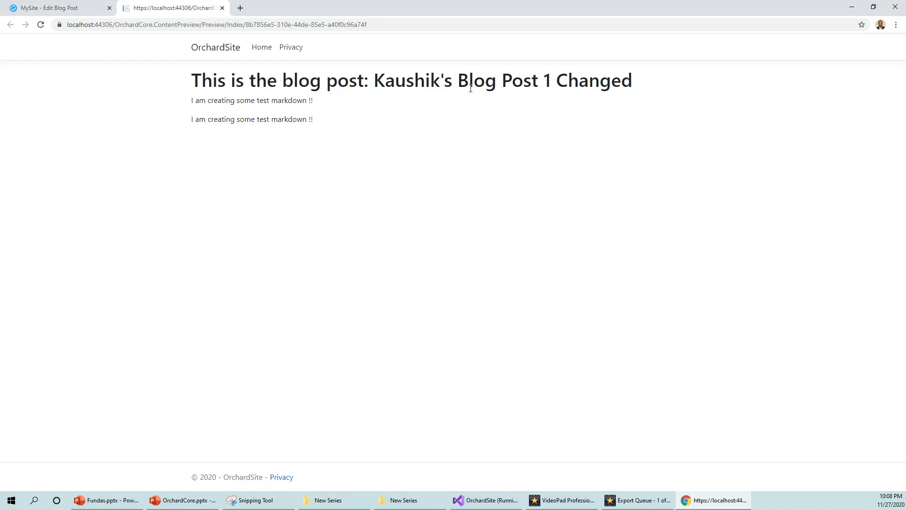
{"action": "left_click", "coordinate": [46, 8]}
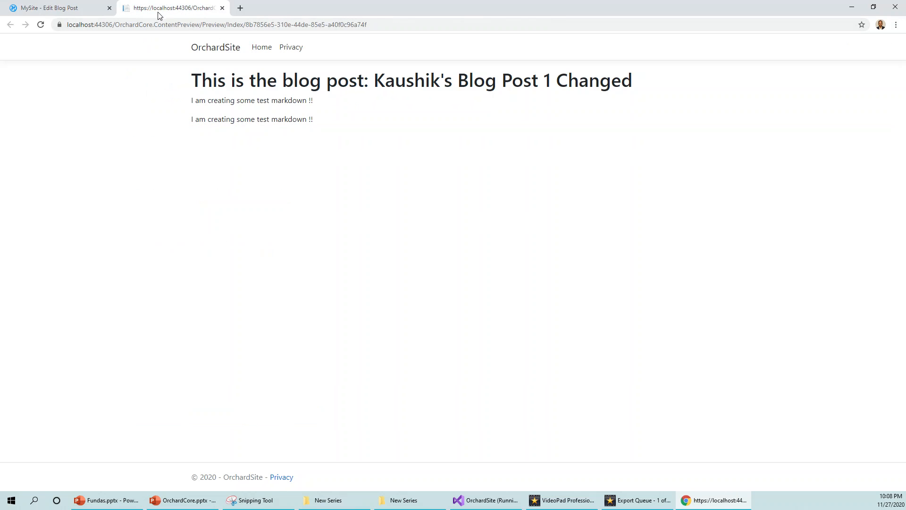
{"action": "left_click", "coordinate": [54, 7]}
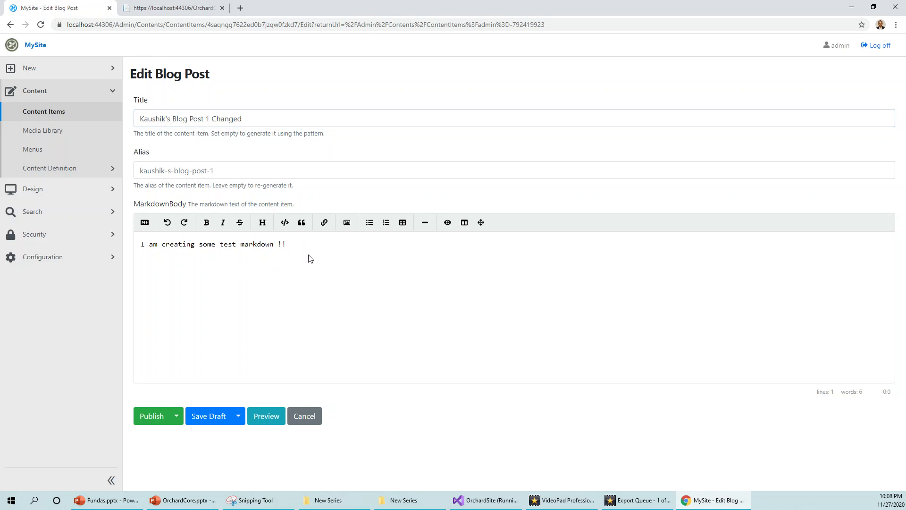
{"action": "left_click", "coordinate": [301, 244]}
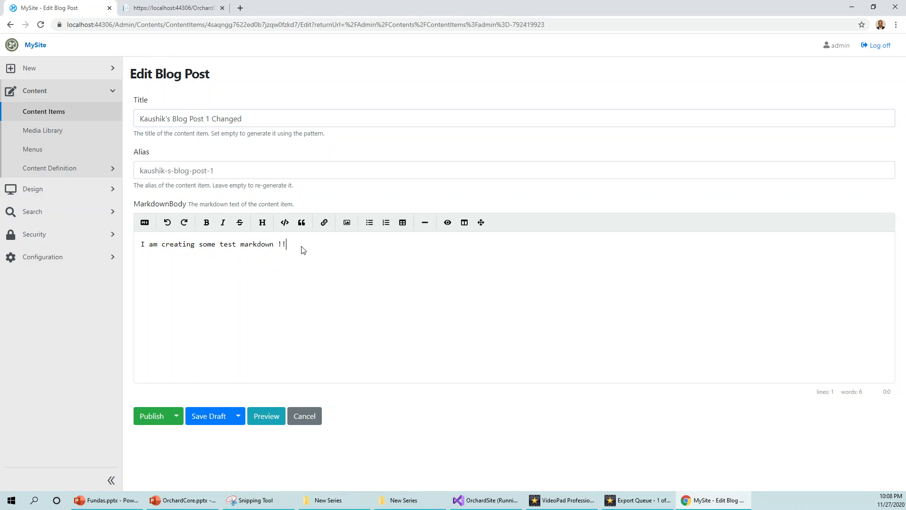
{"action": "mouse_move", "coordinate": [58, 8]}
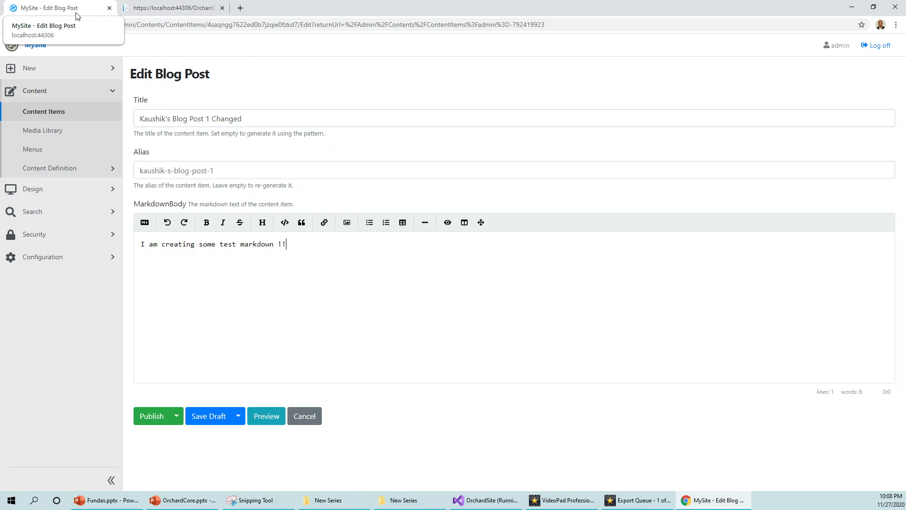
{"action": "left_click", "coordinate": [266, 415]}
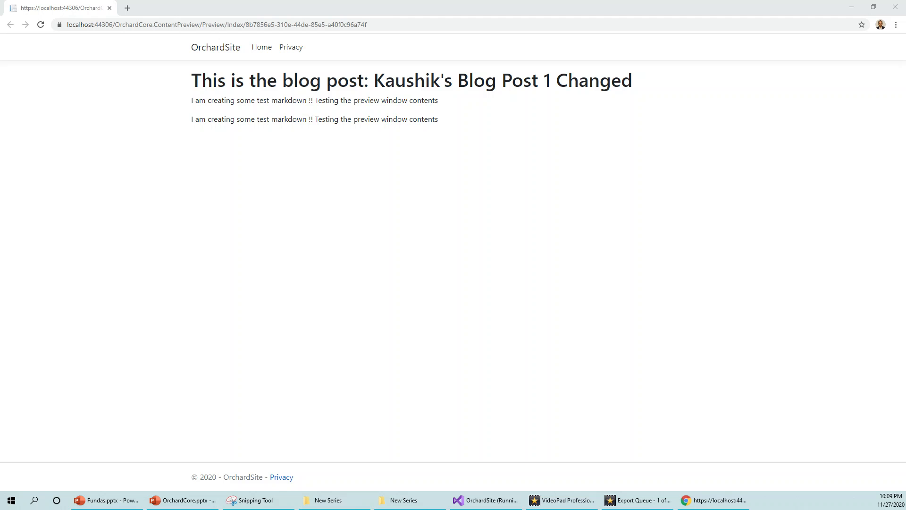
- Extend the markdown body with 'while changing in the editor' and watch the preview update
{"action": "type", "text": "while changing"}
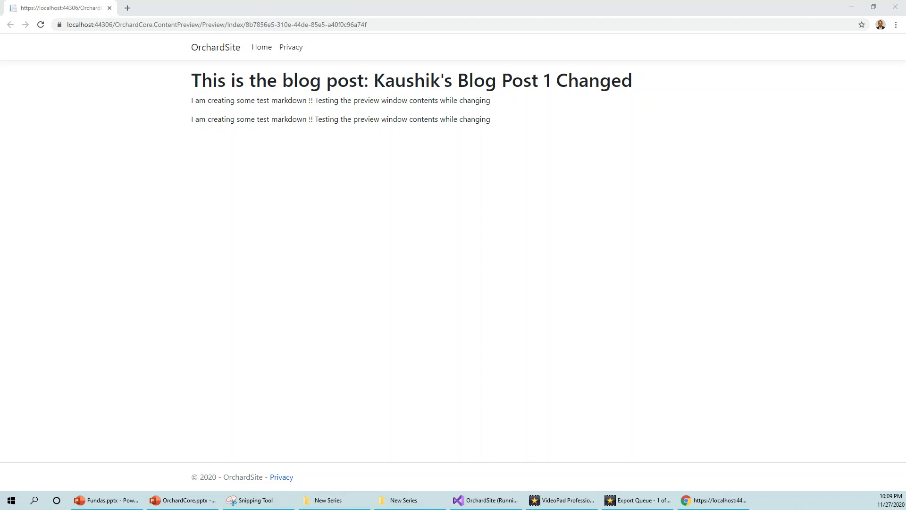
{"action": "type", "text": "in"}
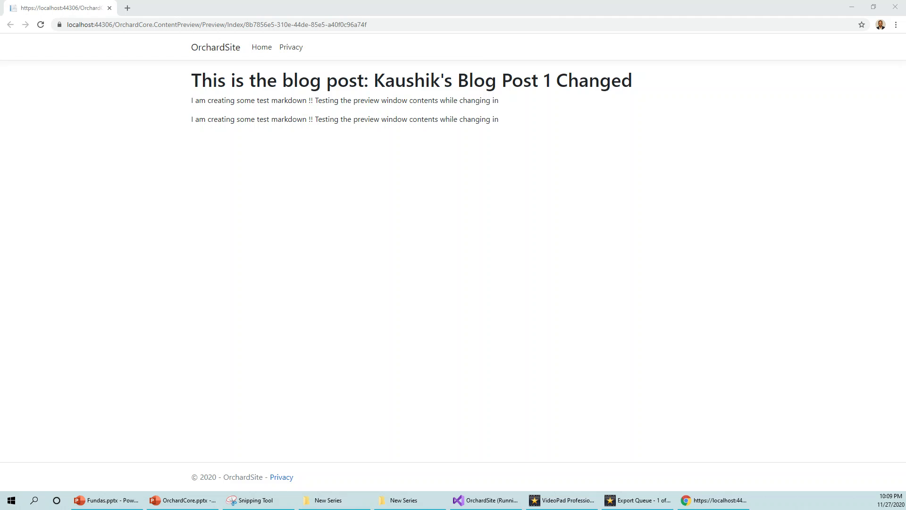
{"action": "type", "text": "the editor"}
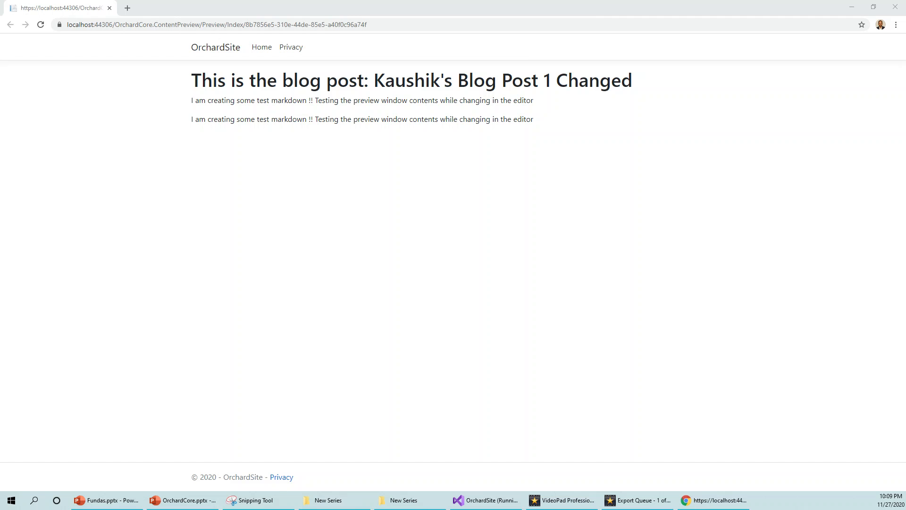
{"action": "left_click", "coordinate": [788, 500]}
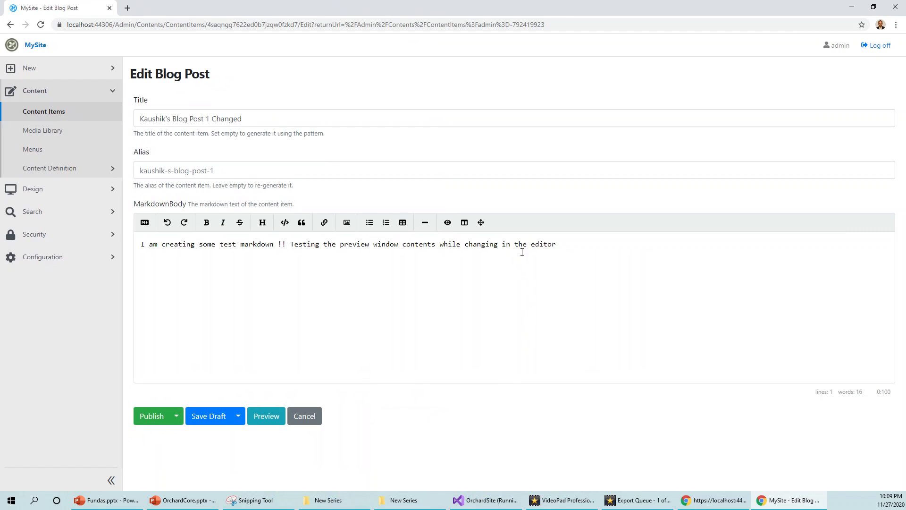
{"action": "left_click", "coordinate": [266, 416]}
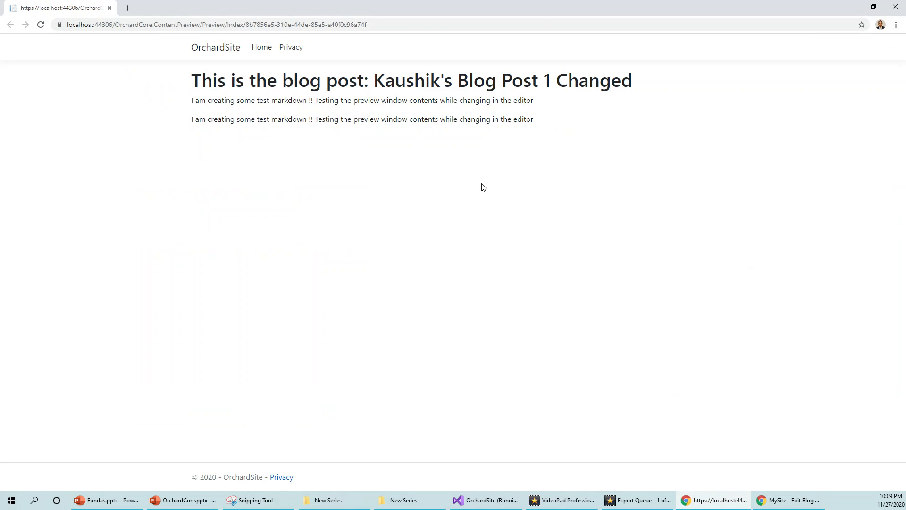